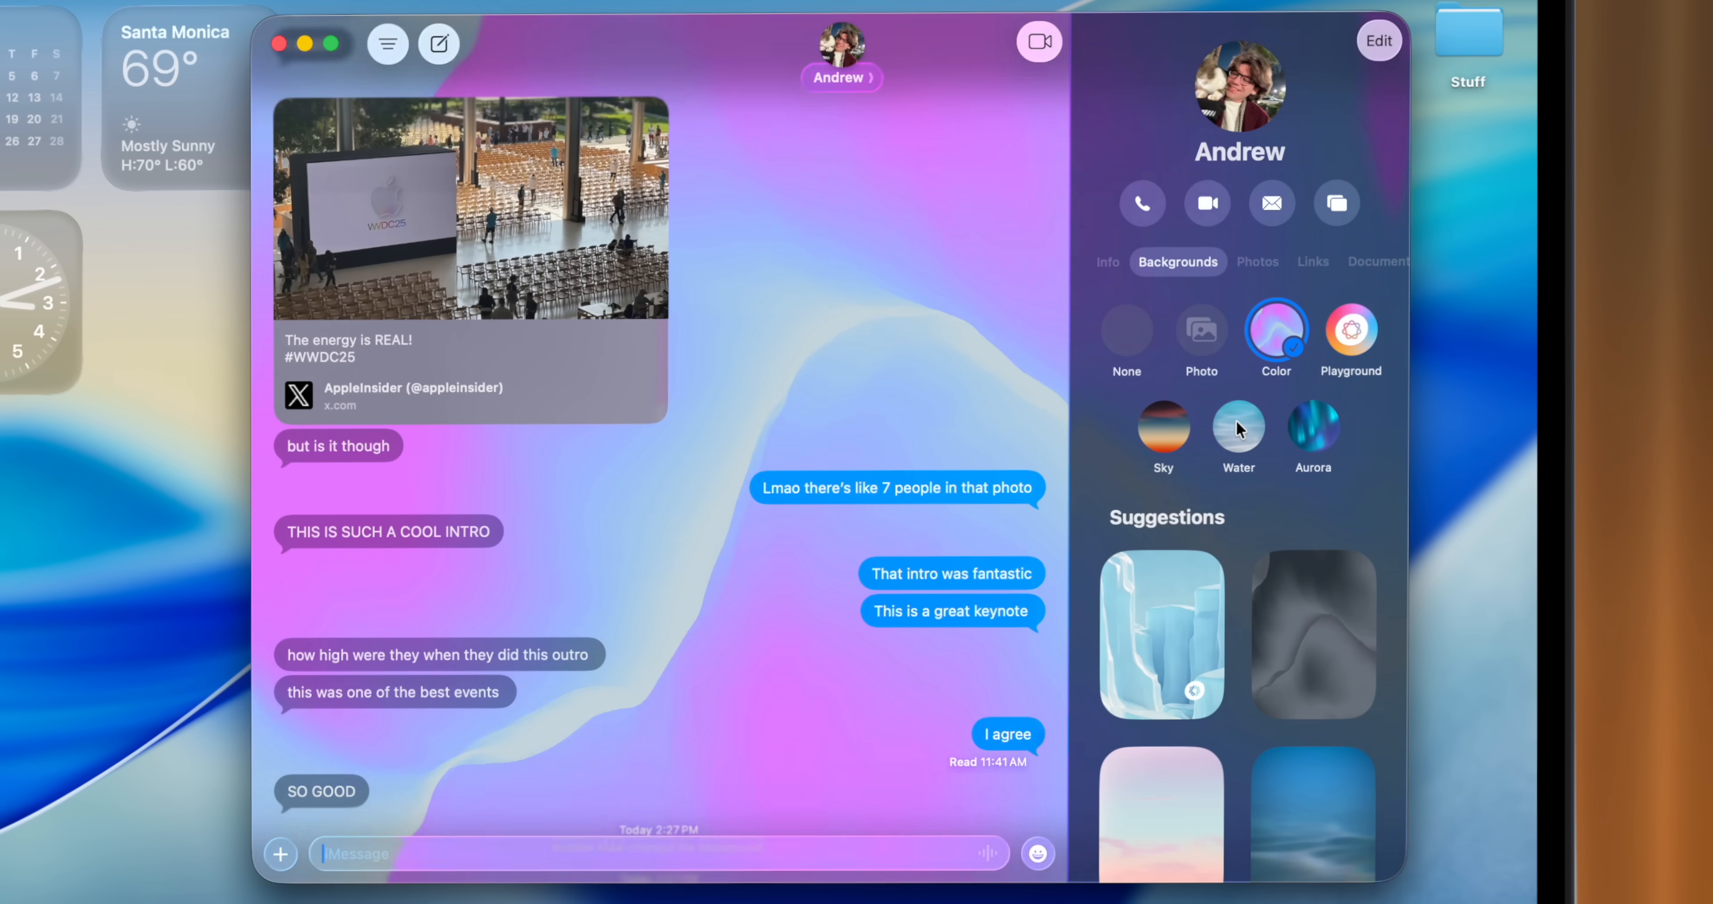
Preview the Water background for Andrew's conversation from the Backgrounds options.
left_click(1238, 427)
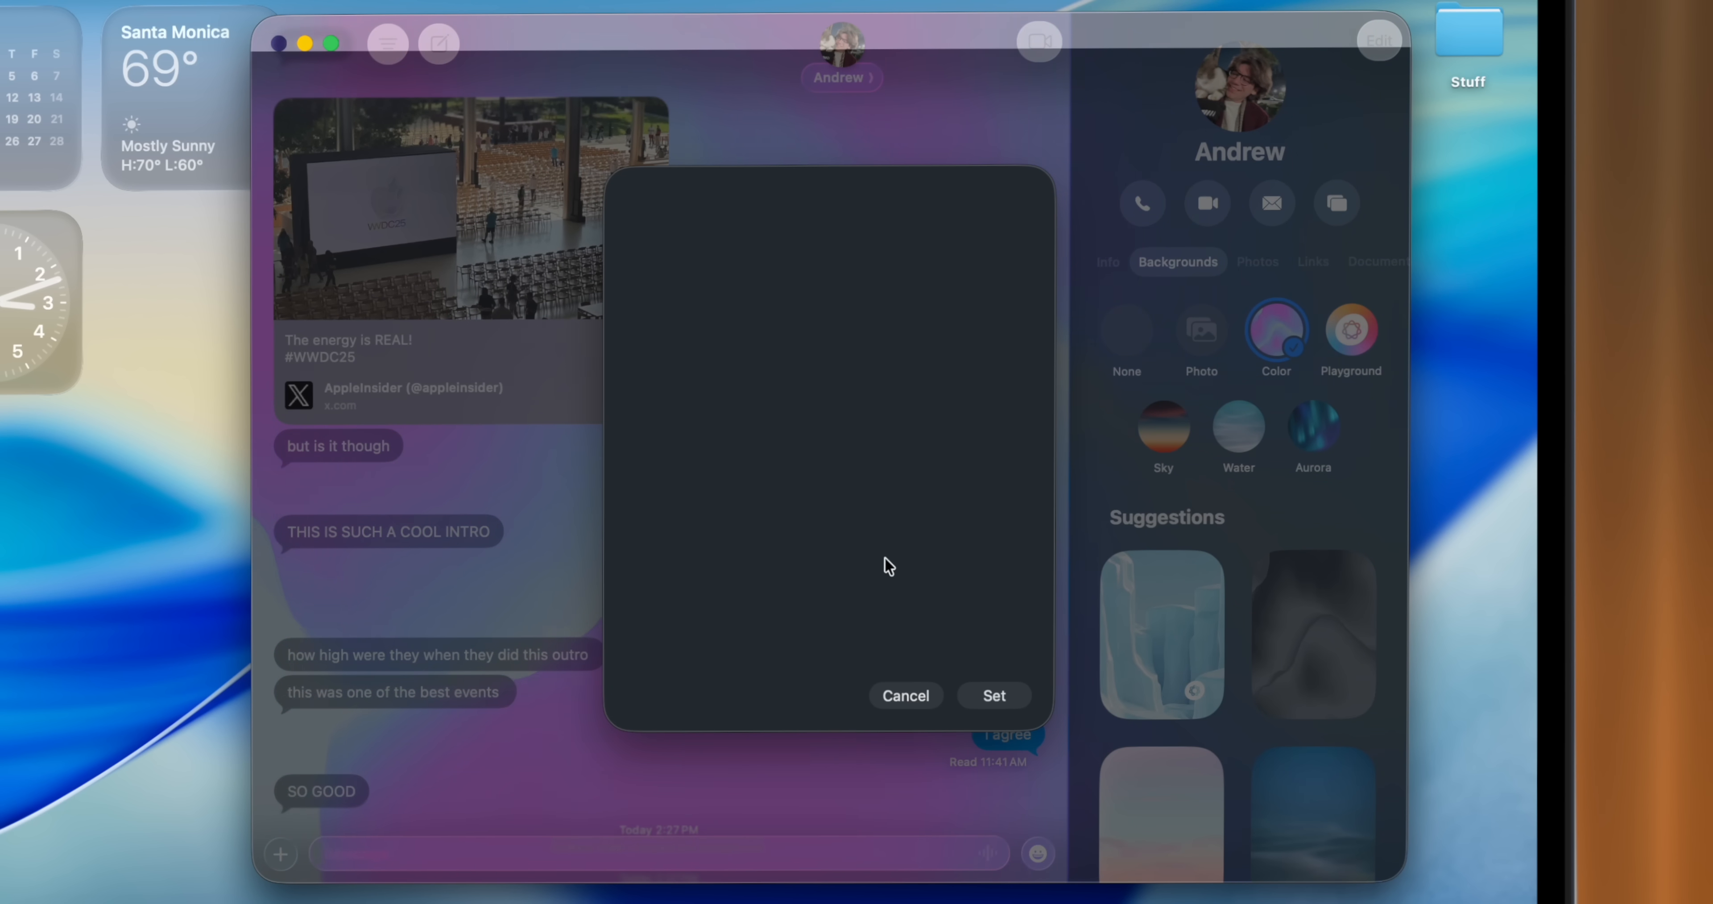